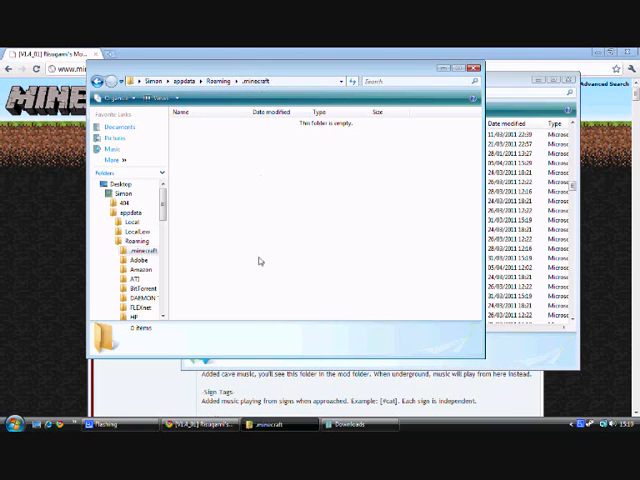
pyautogui.moveTo(220, 146)
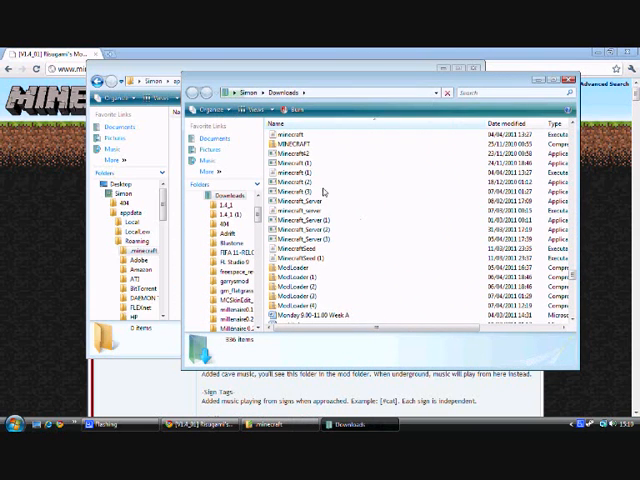
# - Launch Minecraft.exe from Downloads and log in so the game downloads a fresh install
pyautogui.doubleClick(300, 188)
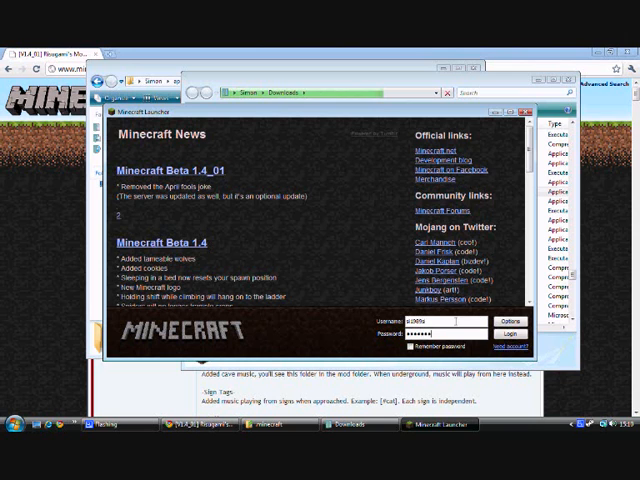
pyautogui.click(512, 332)
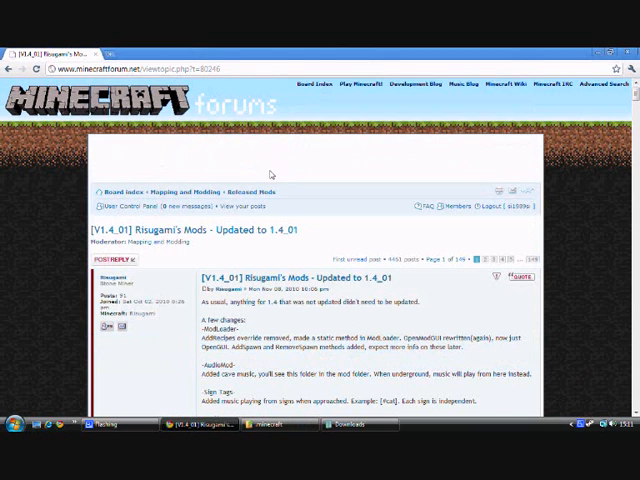
# - Scroll the Risugami's Mods post down to its Installation section
pyautogui.scroll(-3)
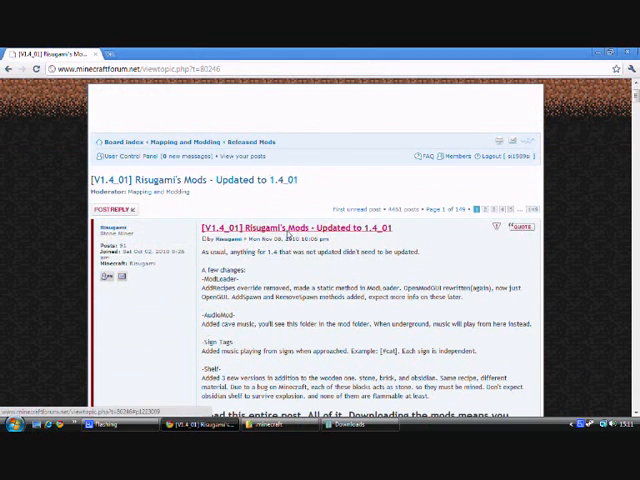
pyautogui.scroll(-3)
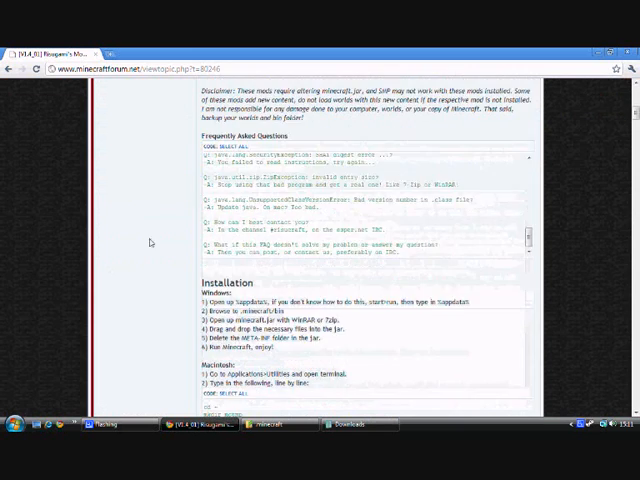
pyautogui.scroll(-3)
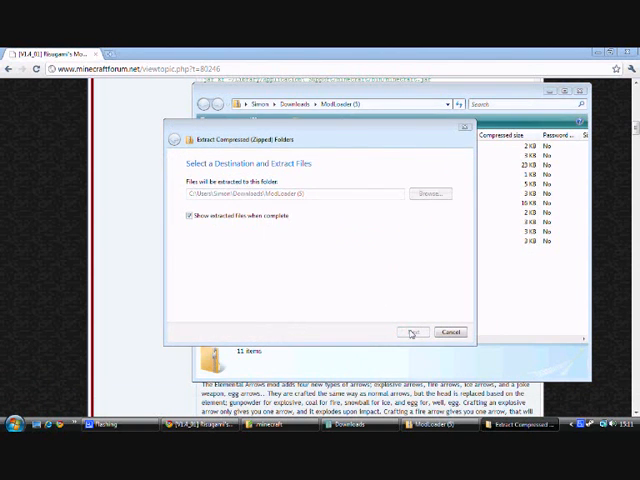
# - Extract the ModLoader zip into the Downloads folder
pyautogui.click(412, 332)
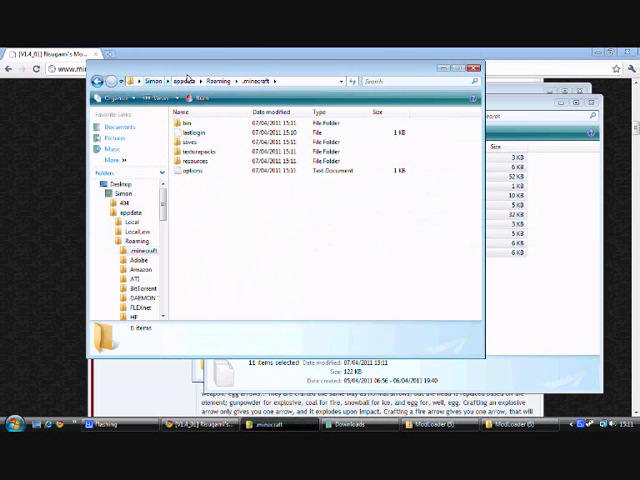
# - Open minecraft.jar from the .minecraft bin folder as a 7-Zip archive
pyautogui.doubleClick(176, 120)
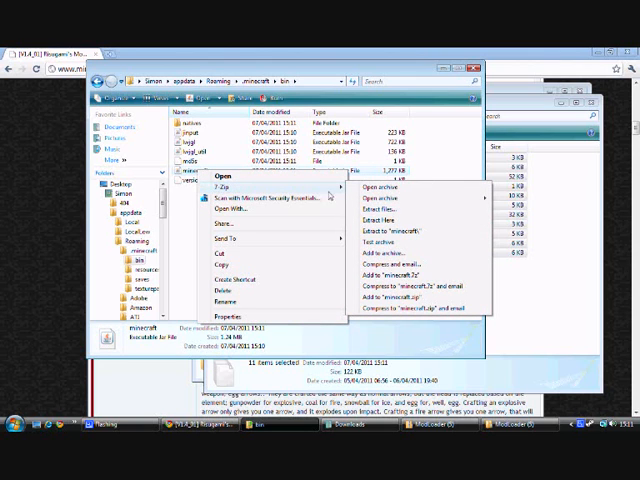
pyautogui.click(384, 188)
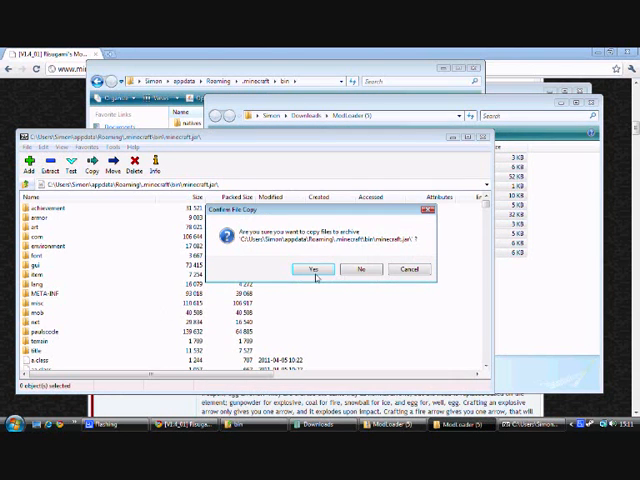
# - Confirm copying ModLoader files into minecraft.jar and delete its META-INF folder
pyautogui.click(316, 268)
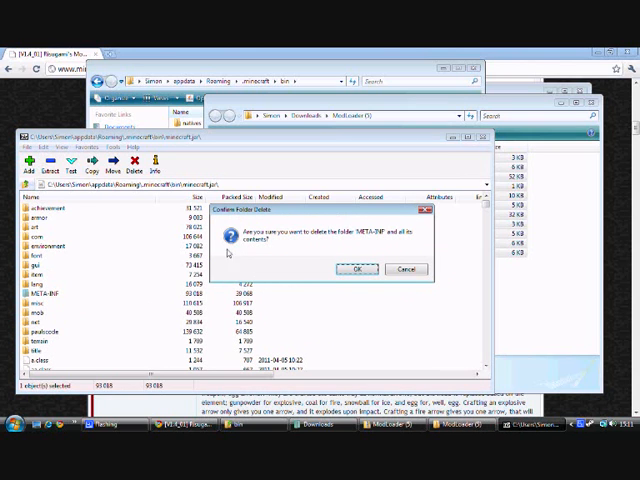
pyautogui.click(356, 268)
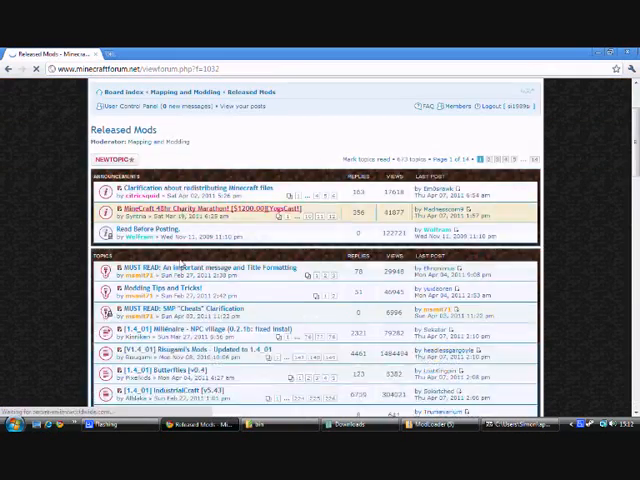
# - Scroll the Millénaire thread to its Download section and download the mod zip
pyautogui.scroll(-3)
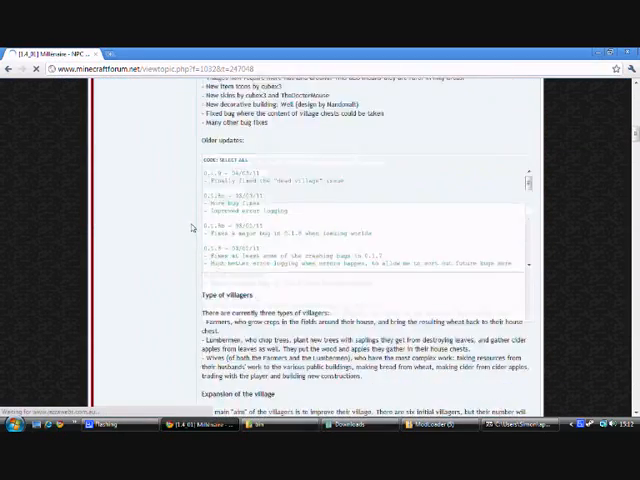
pyautogui.scroll(-3)
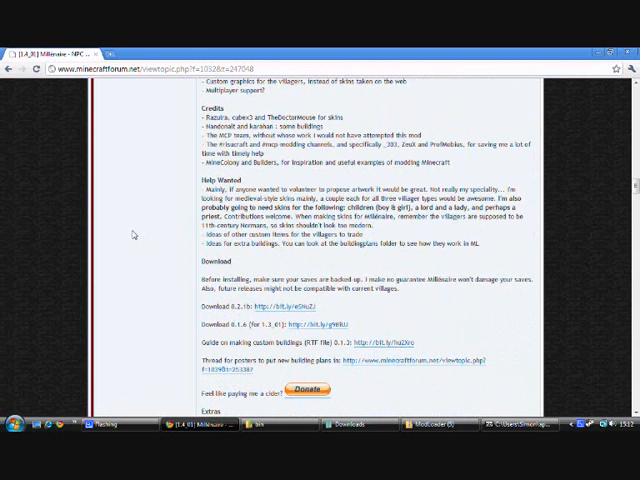
pyautogui.click(276, 304)
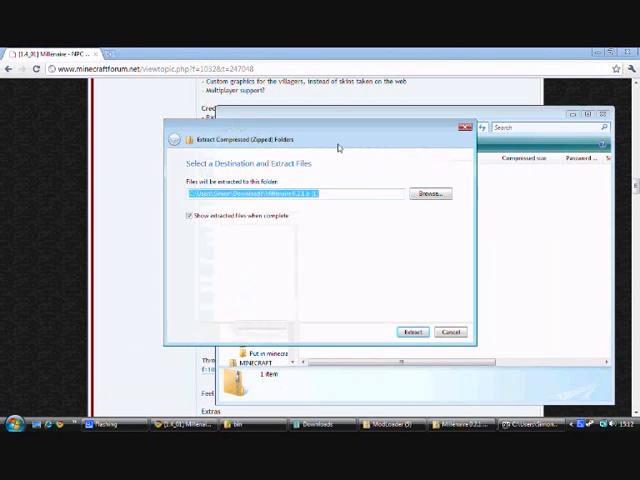
# - Set the destination and extract the Millénaire zip into Downloads
pyautogui.click(412, 332)
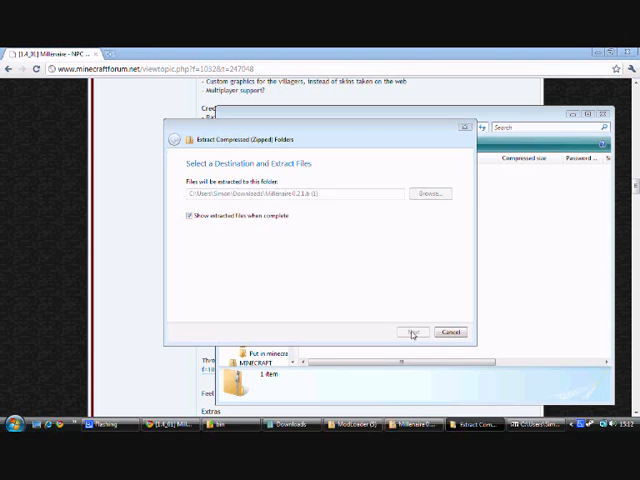
pyautogui.click(412, 332)
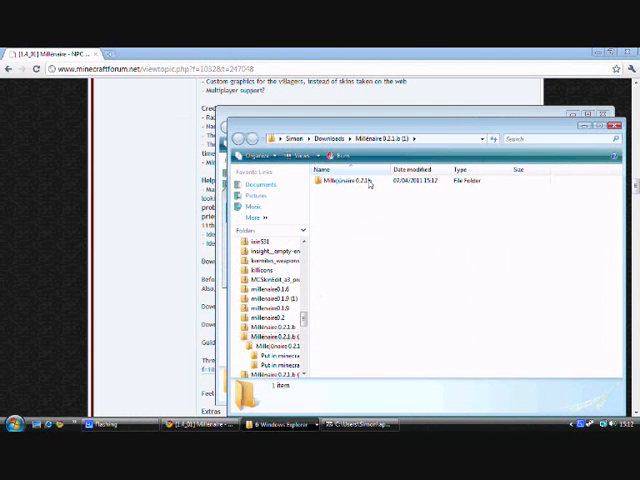
# - Open the Millénaire version folder and its 'Put in minecraft.jar' subfolder
pyautogui.doubleClick(348, 182)
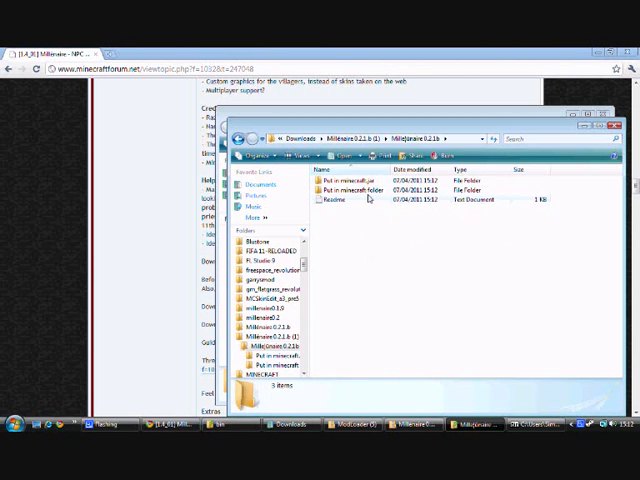
pyautogui.moveTo(340, 176)
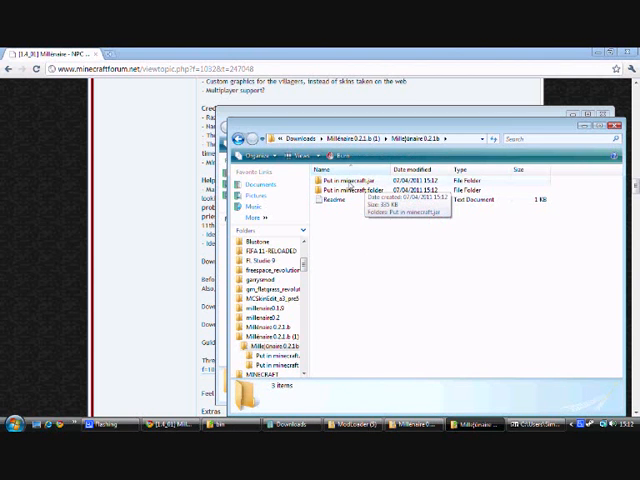
pyautogui.doubleClick(340, 178)
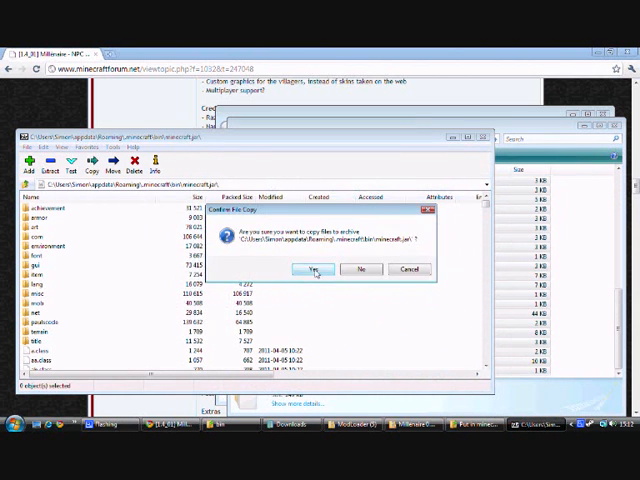
# - Confirm copying the Millénaire class files into minecraft.jar
pyautogui.click(314, 268)
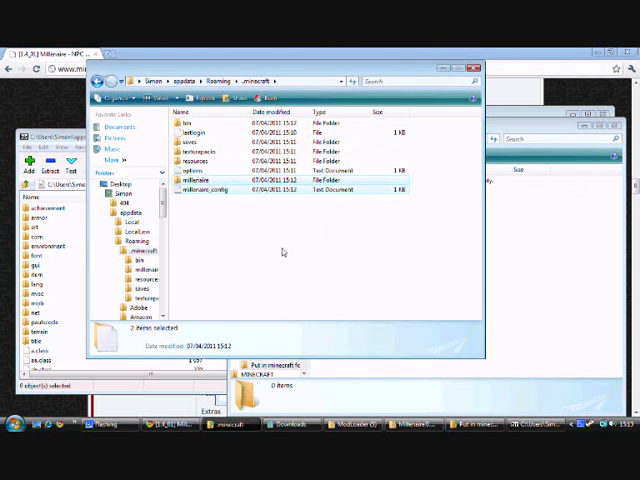
pyautogui.moveTo(324, 266)
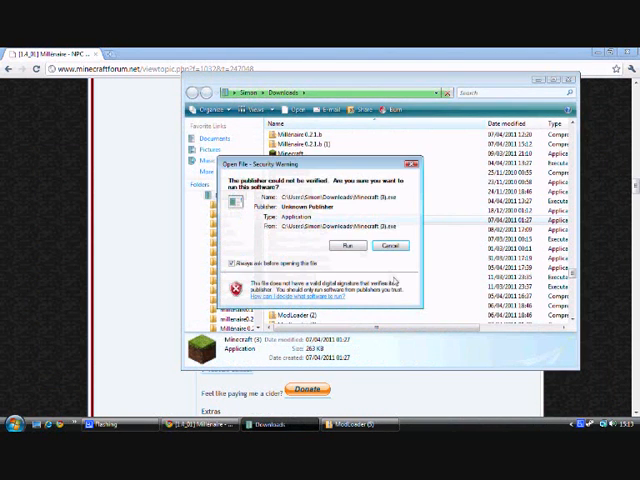
# - Run the launcher past the security warning, log in and create a new world
pyautogui.click(388, 244)
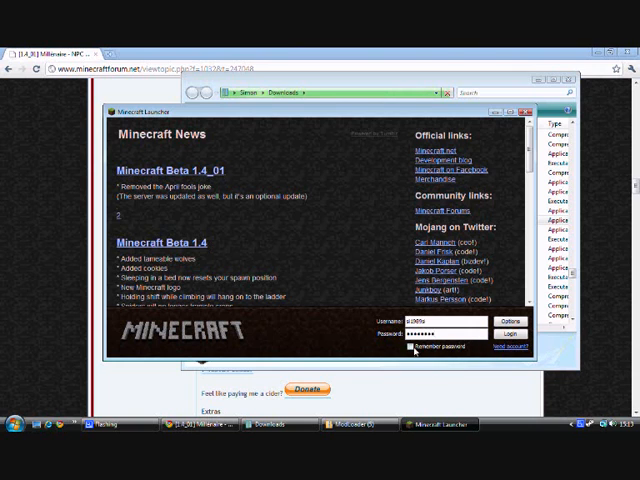
pyautogui.click(512, 332)
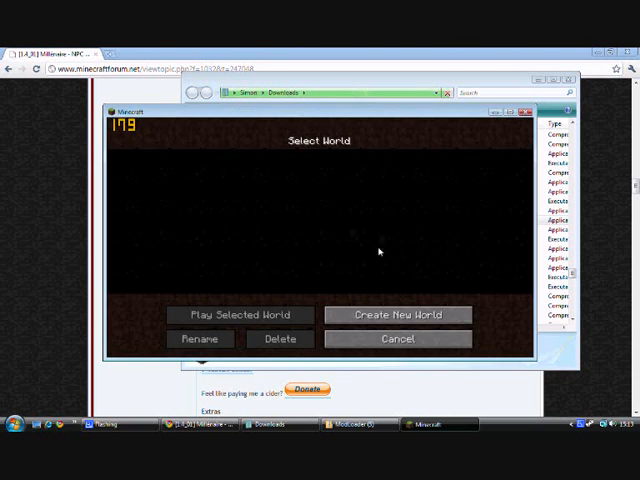
pyautogui.click(396, 316)
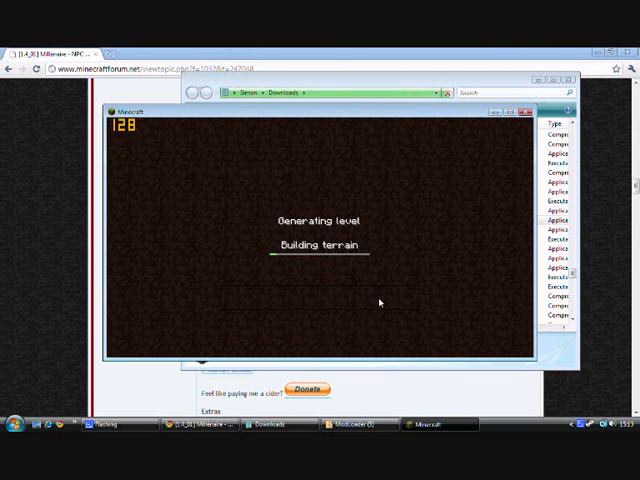